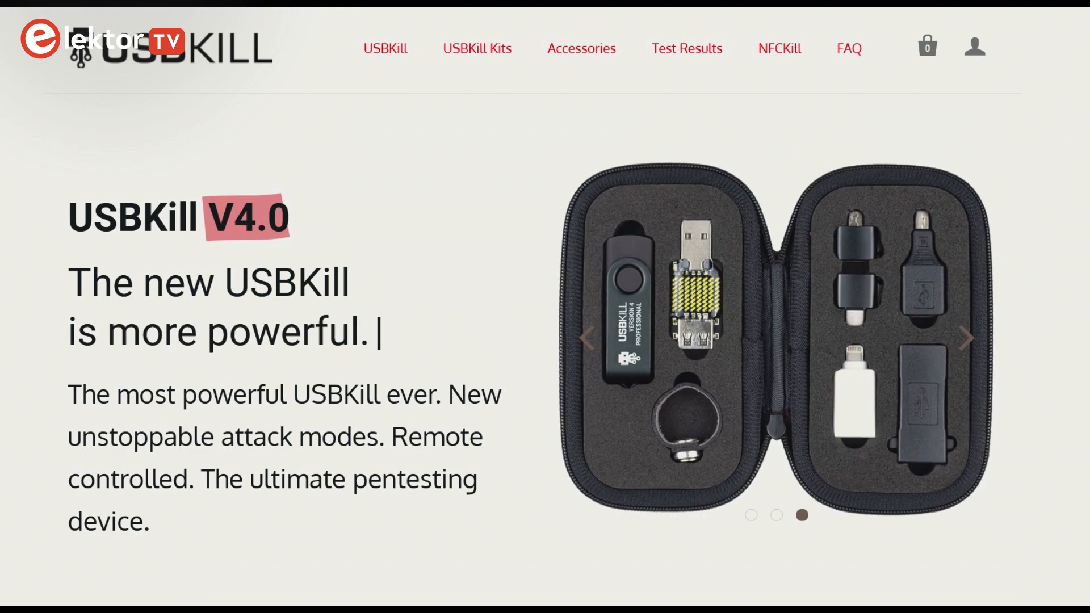
- Scroll the USBKill V4 page past 'What is the USBKill?' to the introduction video
scroll(down, 3)
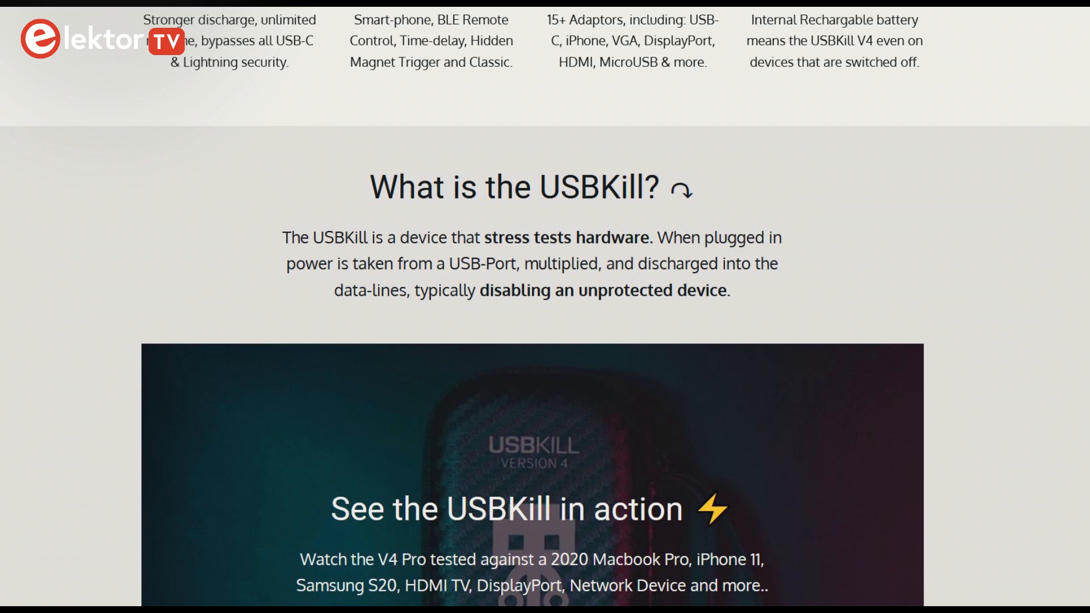
scroll(down, 3)
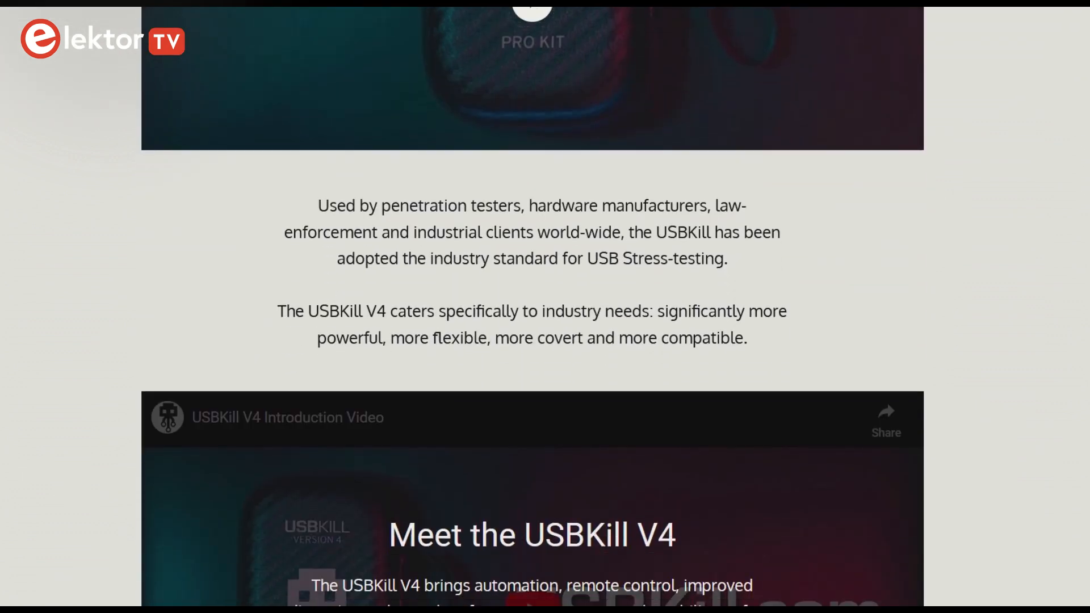
scroll(down, 3)
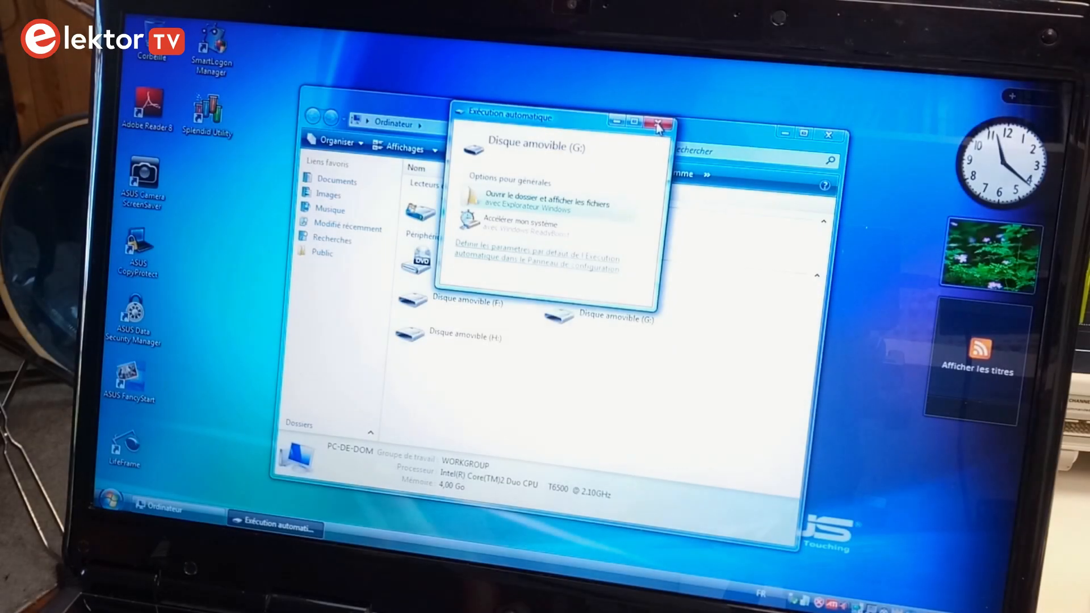
click(658, 123)
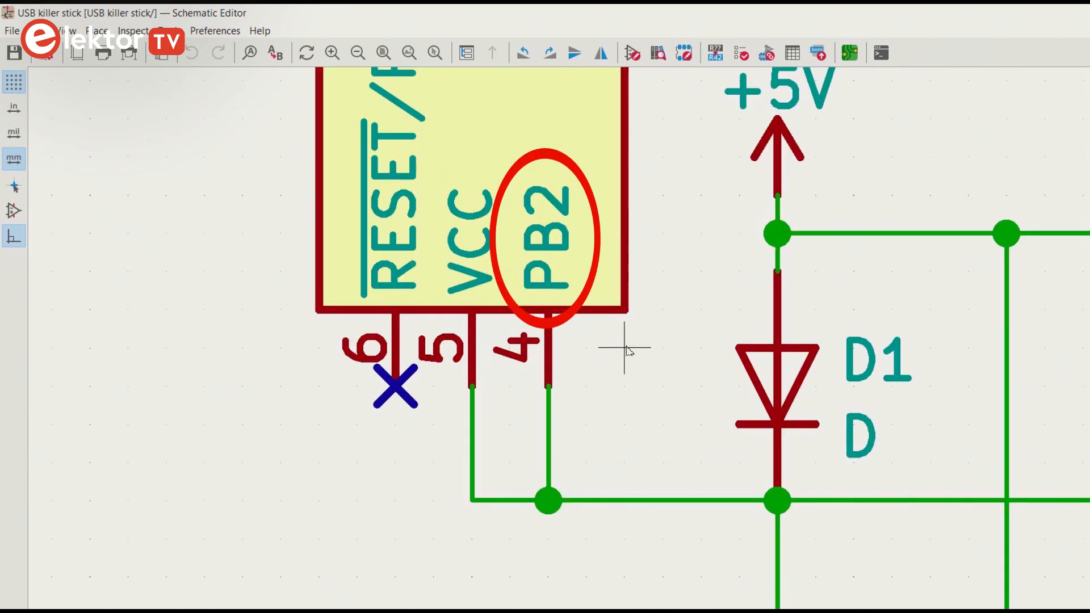
mouse_move(702, 346)
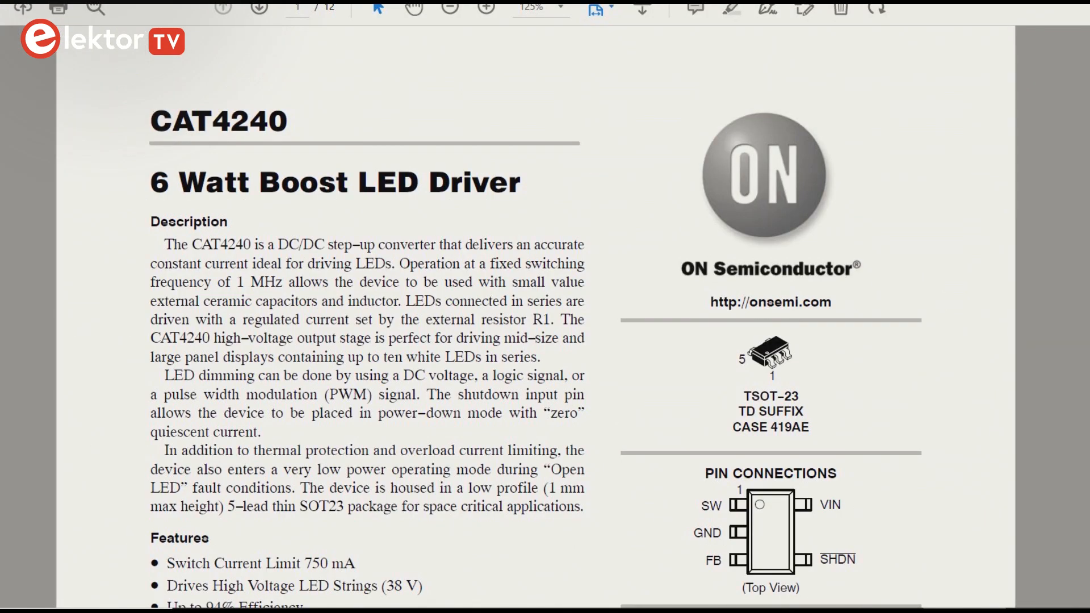
- Scroll the CAT4240 datasheet down to Figure 1, the typical boost LED driver circuit
scroll(down, 3)
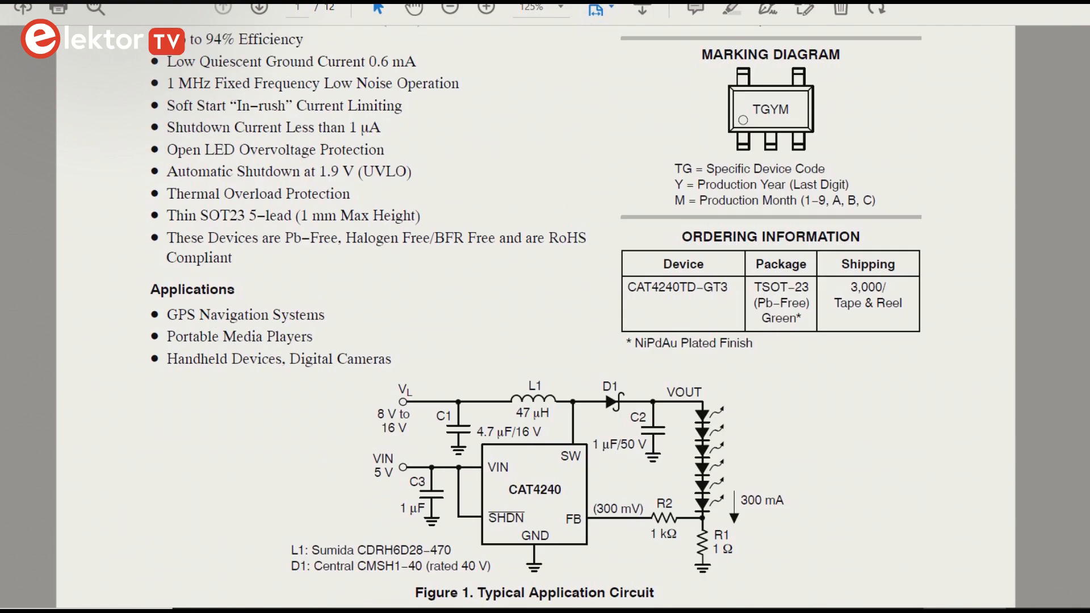
scroll(down, 3)
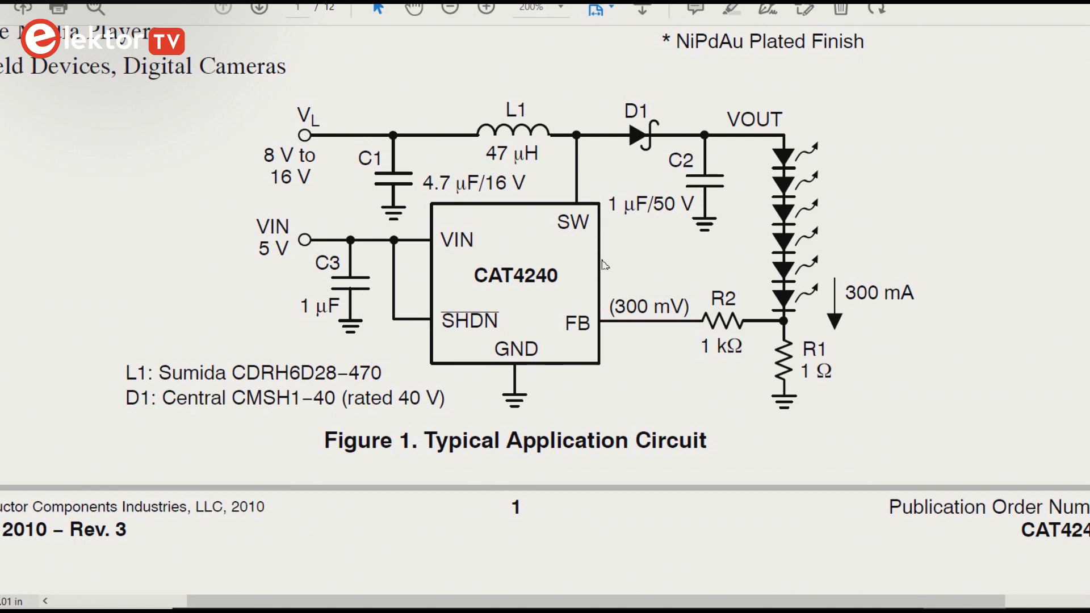
mouse_move(812, 264)
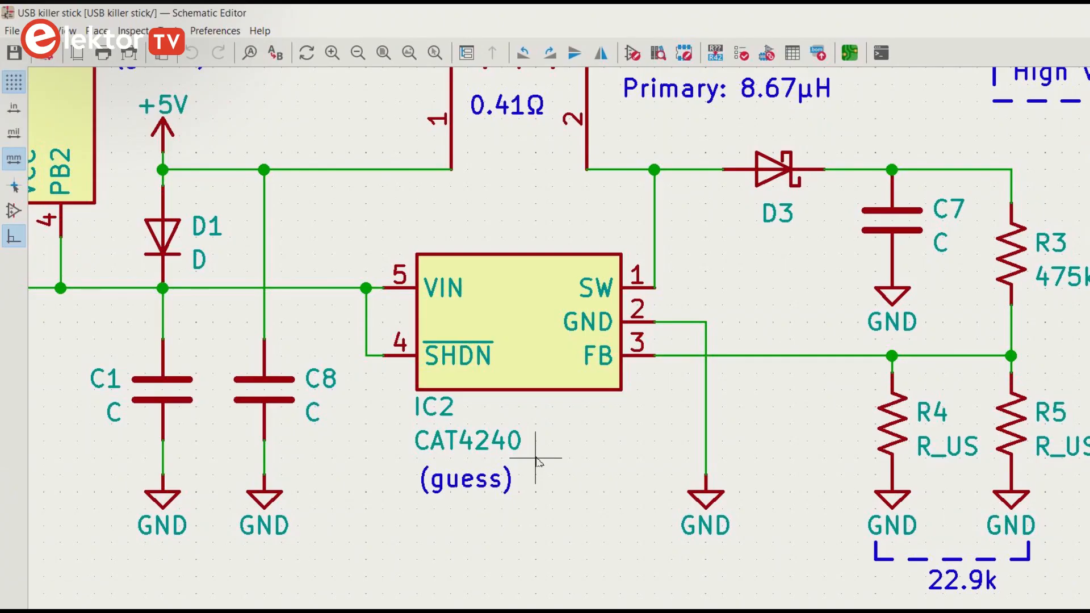
mouse_move(959, 490)
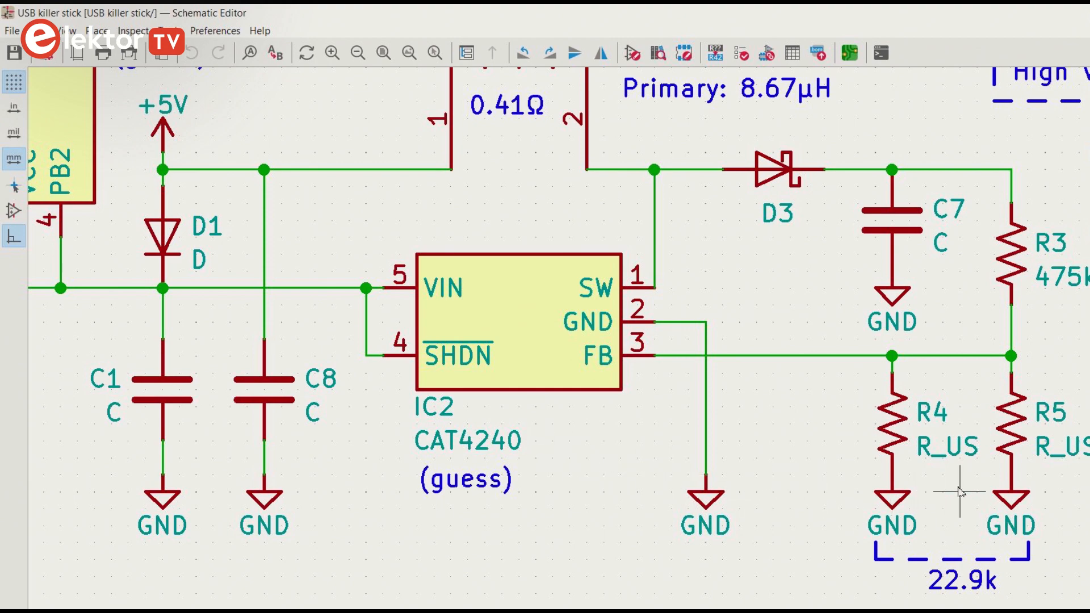
scroll(right, 3)
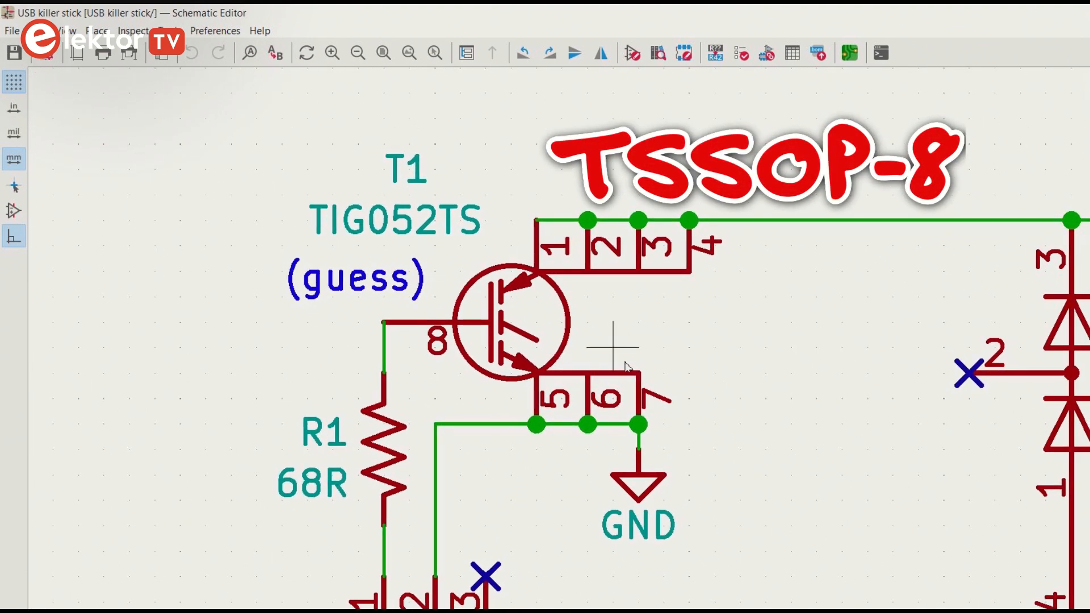
mouse_move(814, 480)
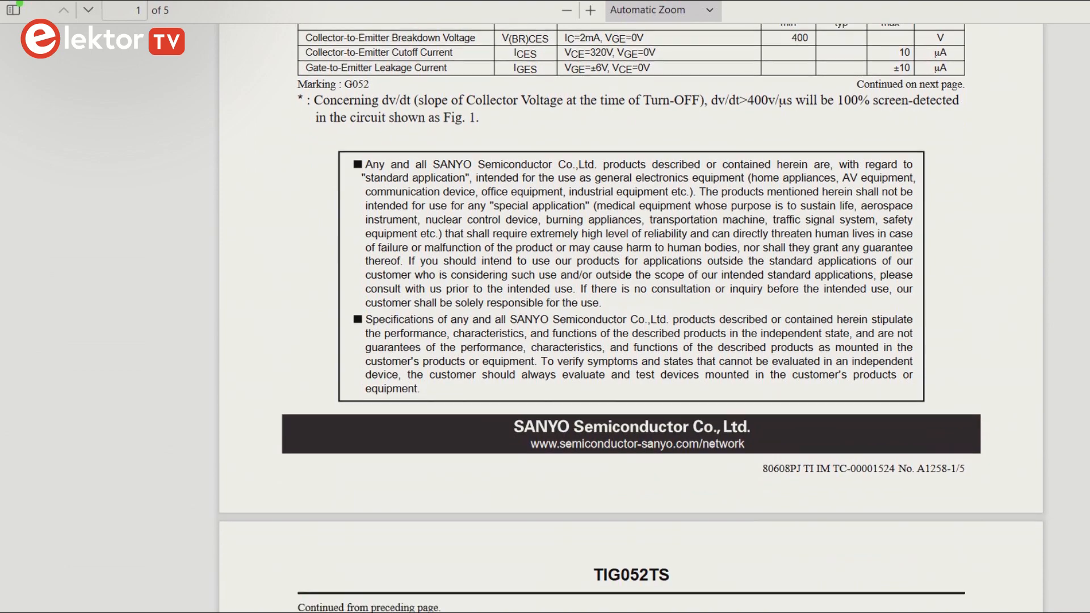
- Scroll the TIG052TS datasheet to page 2's TSSOP8 dimensions and pin connections
scroll(down, 3)
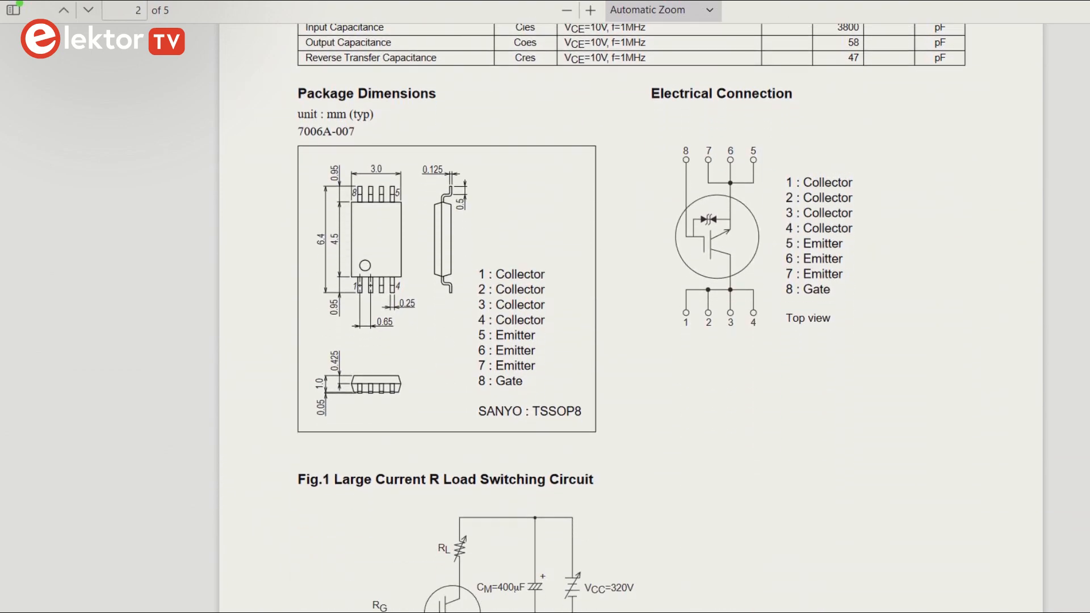